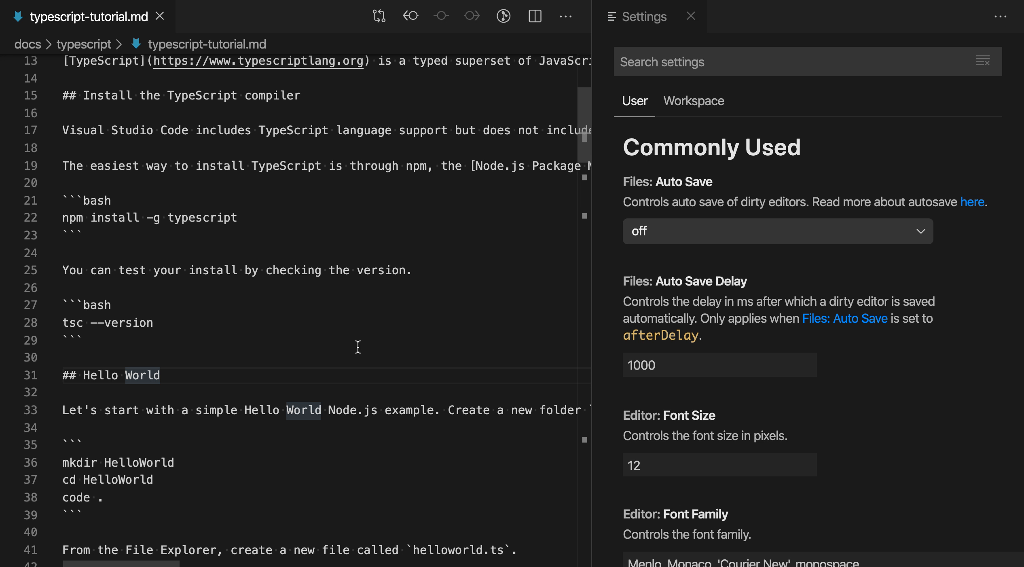
Filter the Settings editor to the word wrap options by searching 'word wrap'.
type("word wrap")
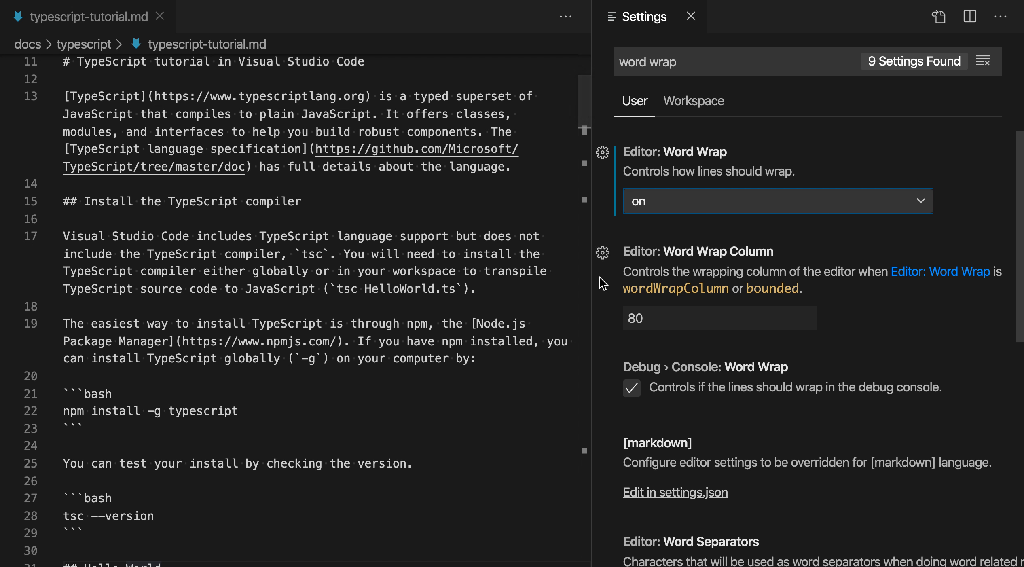
mouse_move(591, 292)
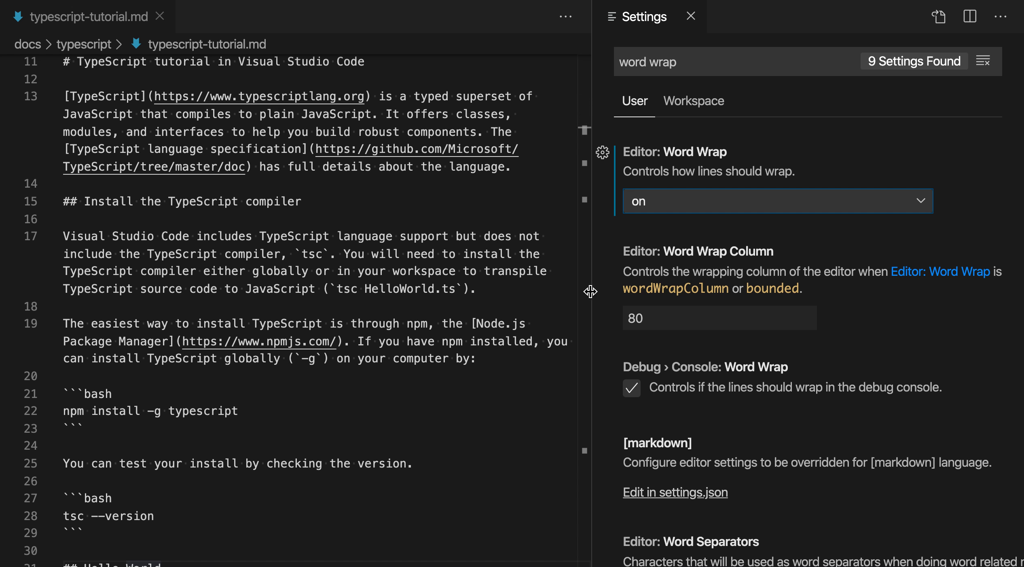
mouse_move(31, 130)
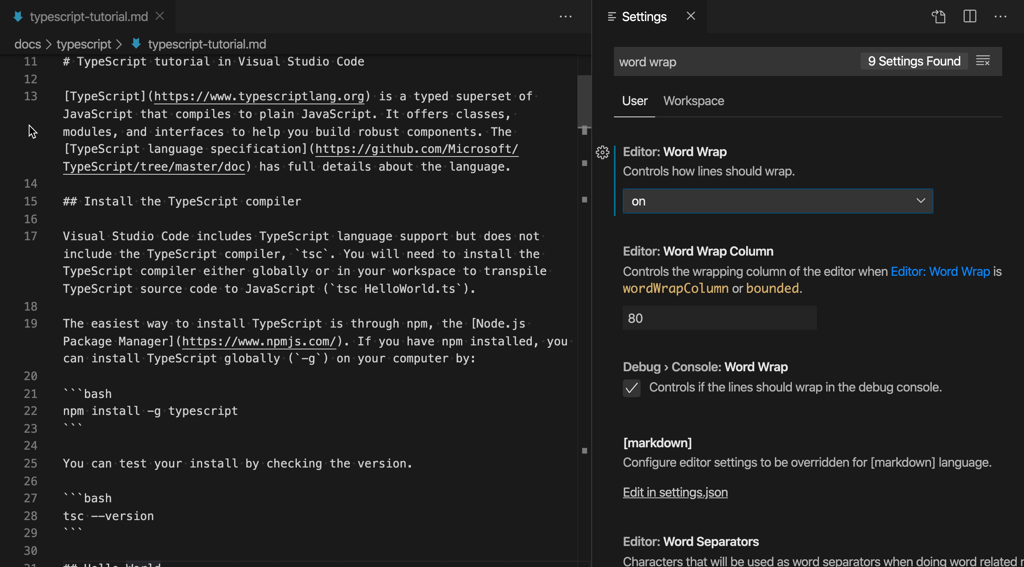
mouse_move(46, 102)
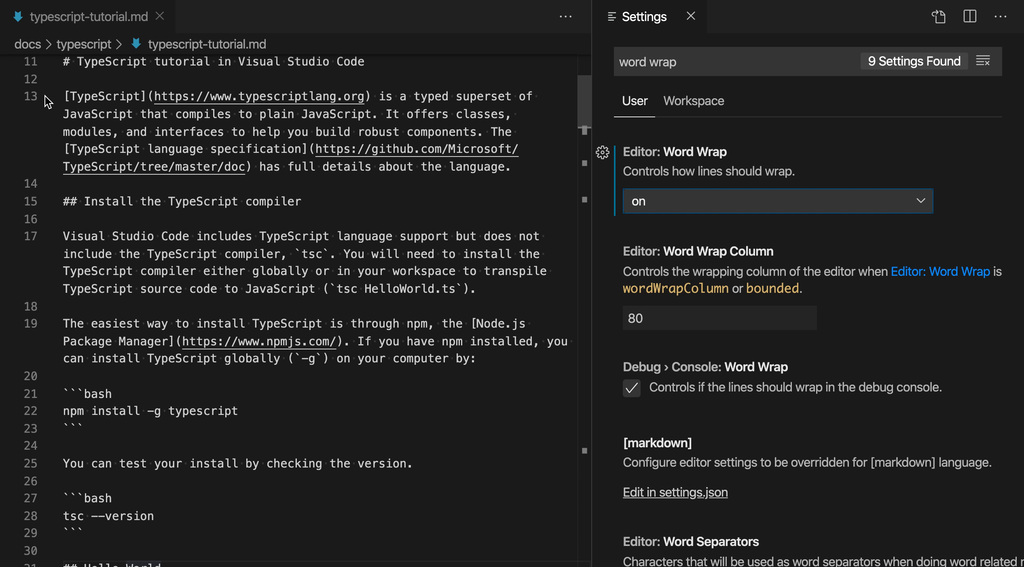
mouse_move(626, 239)
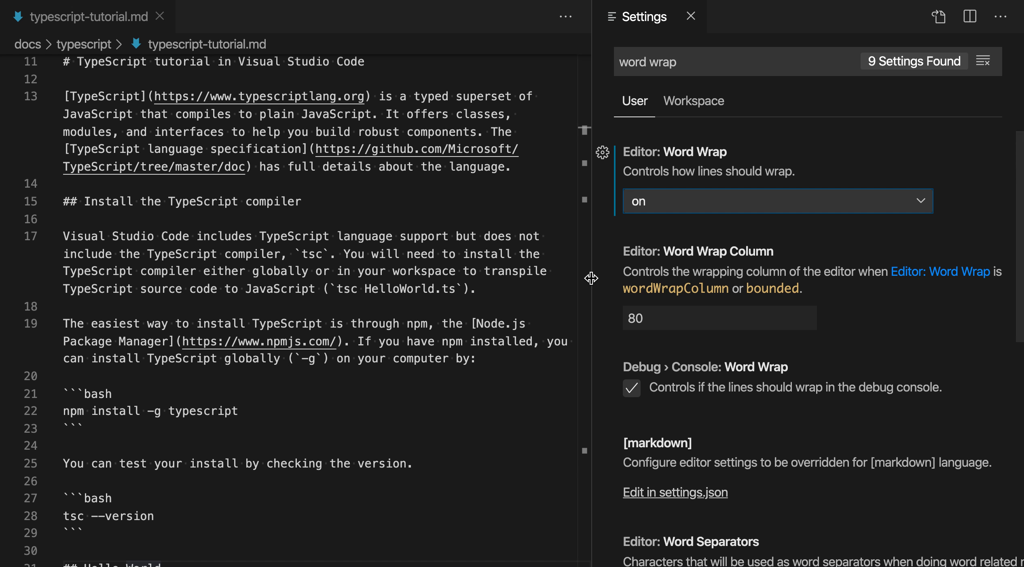
left_click(774, 201)
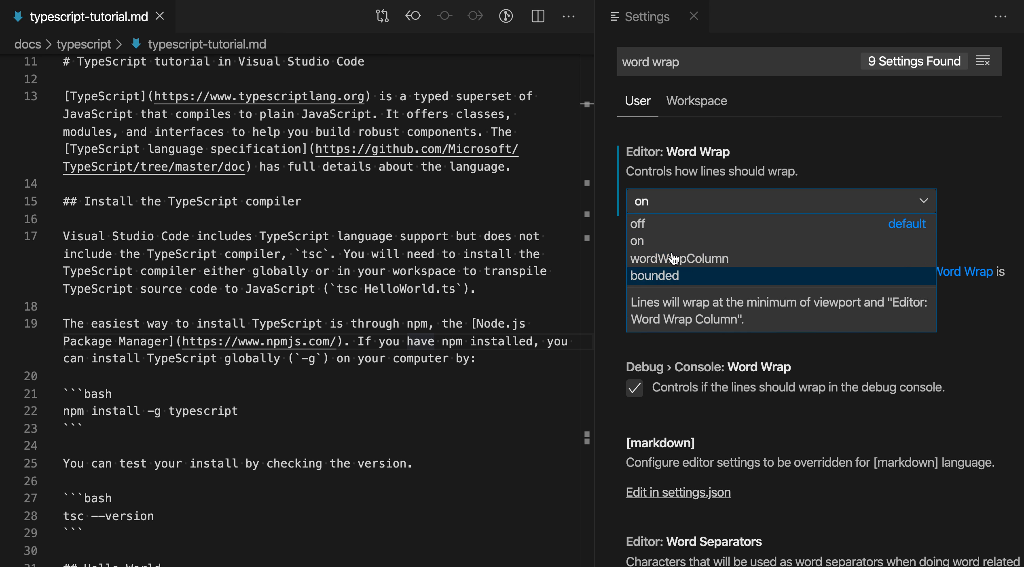
mouse_move(646, 248)
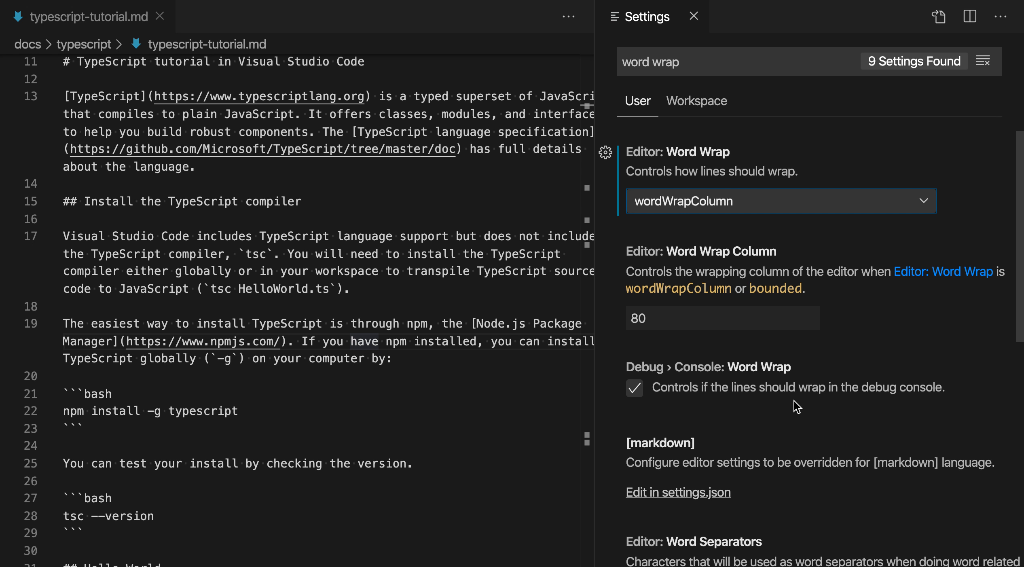
mouse_move(689, 267)
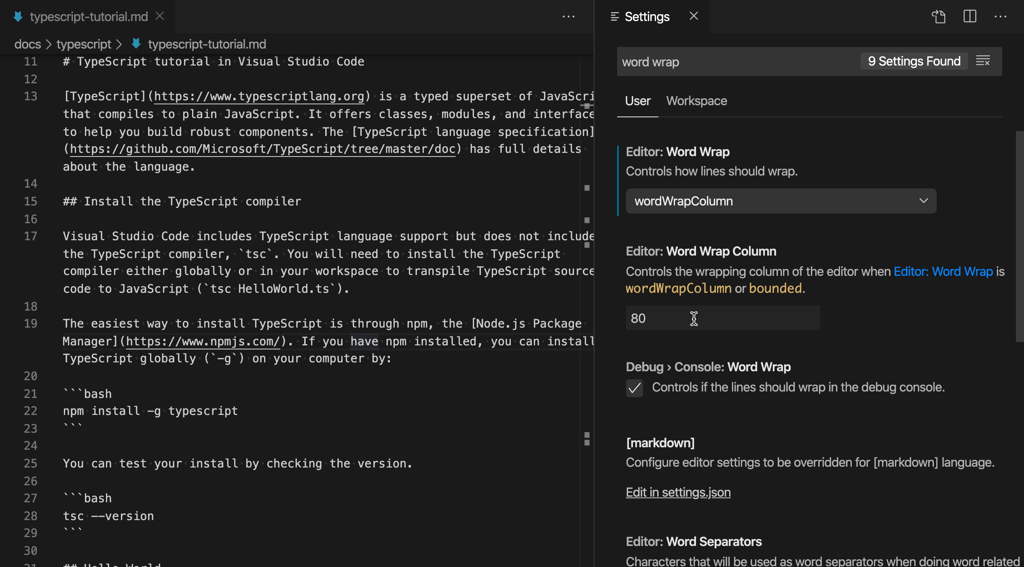
Change Editor: Word Wrap Column from 80 to 20 so lines break very narrow.
type("20")
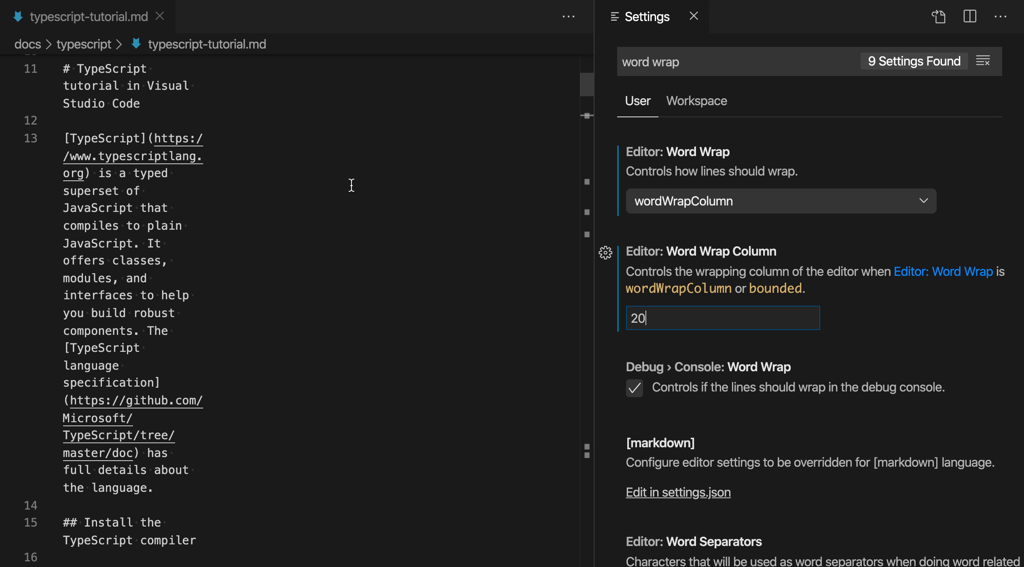
Set Editor: Word Wrap to bounded, keeping the wrap column at 20.
left_click(775, 201)
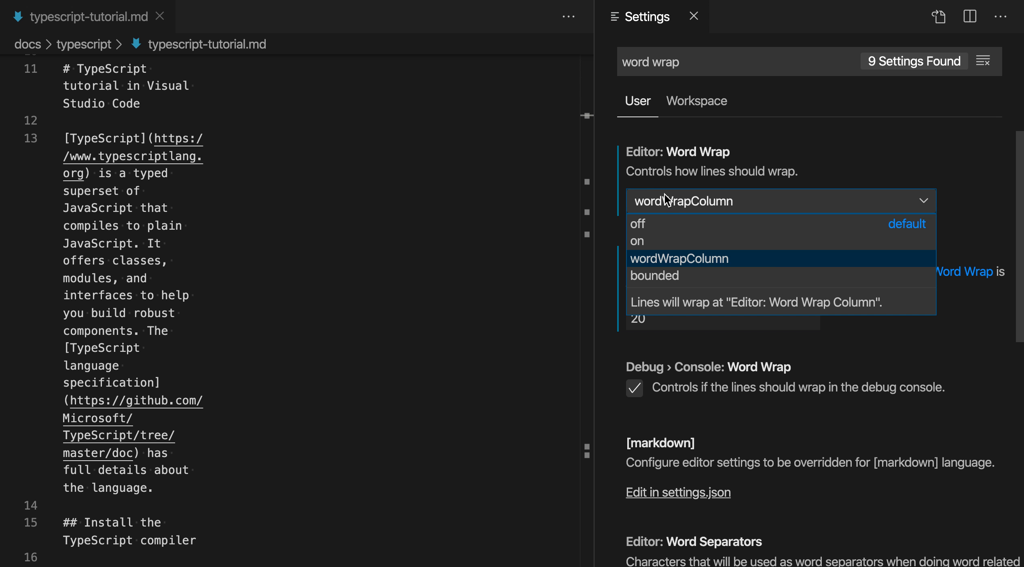
mouse_move(667, 276)
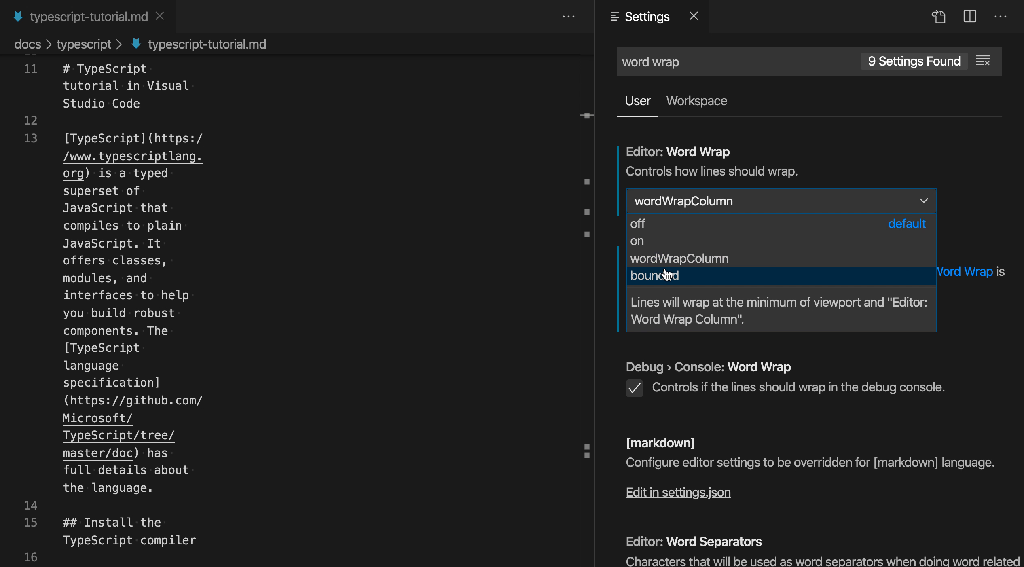
left_click(654, 275)
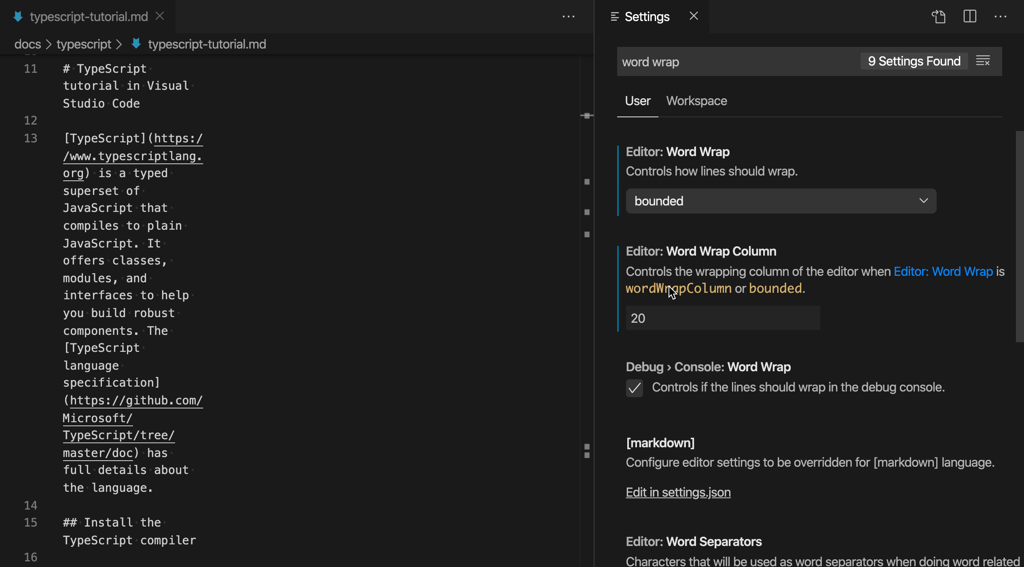
left_click(723, 318)
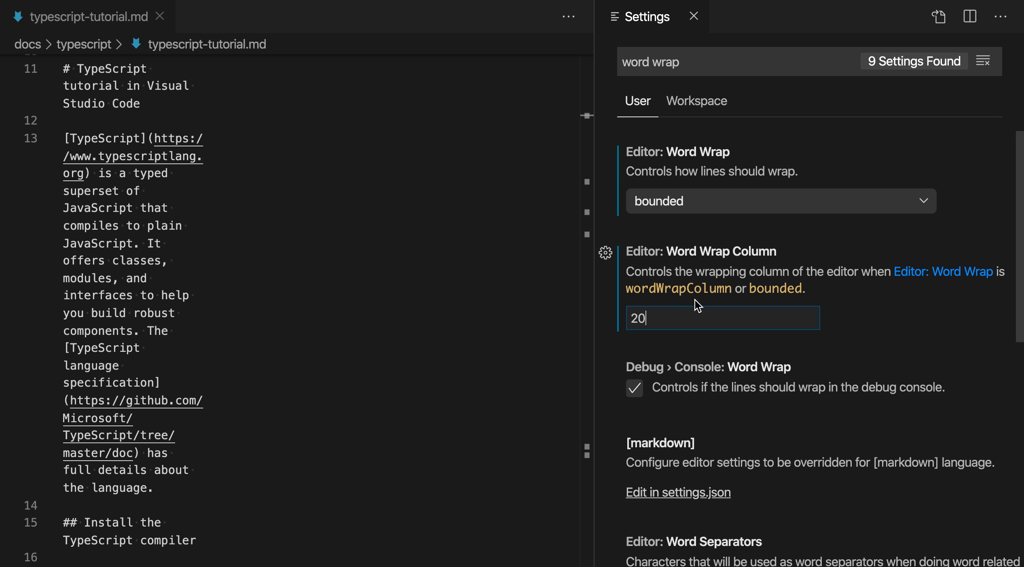
mouse_move(666, 353)
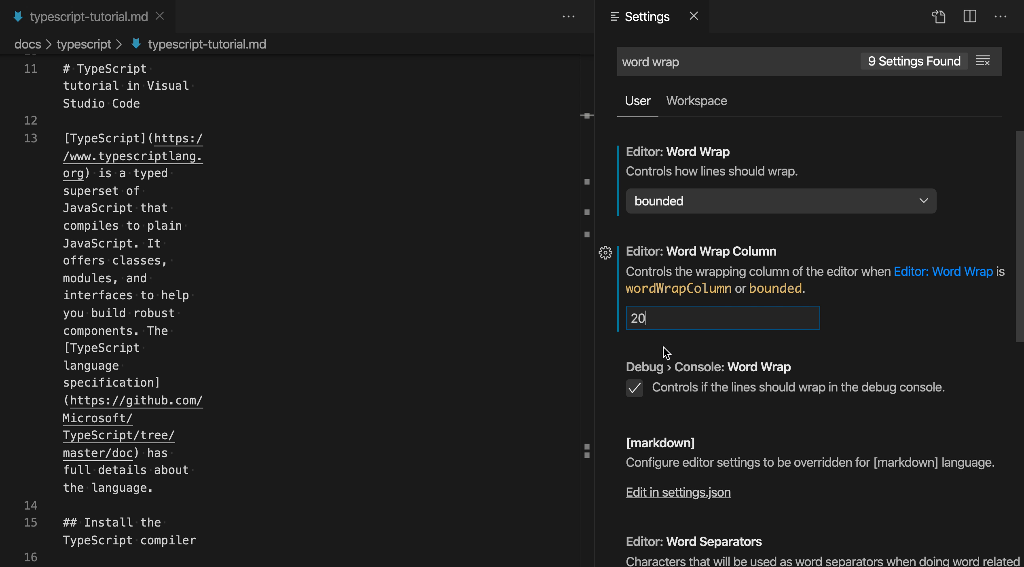
Set Word Wrap Column to 60 in bounded mode and widen the markdown editor pane.
type("60")
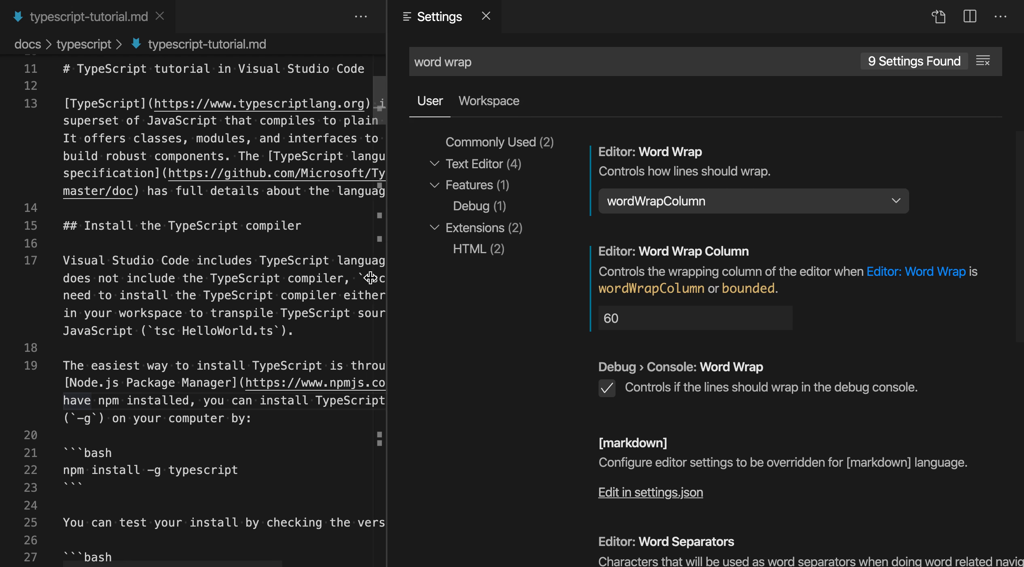
left_click(747, 201)
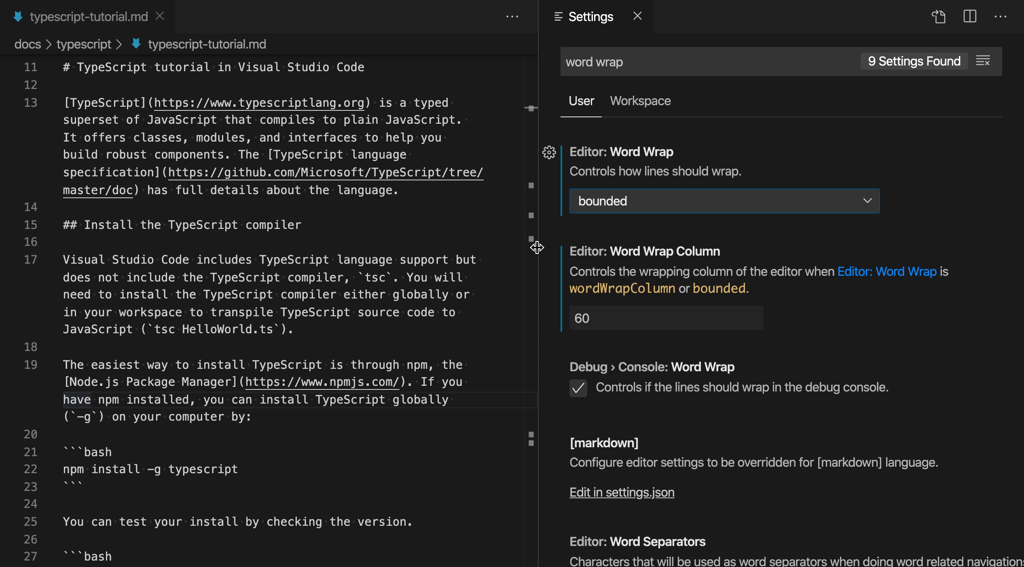